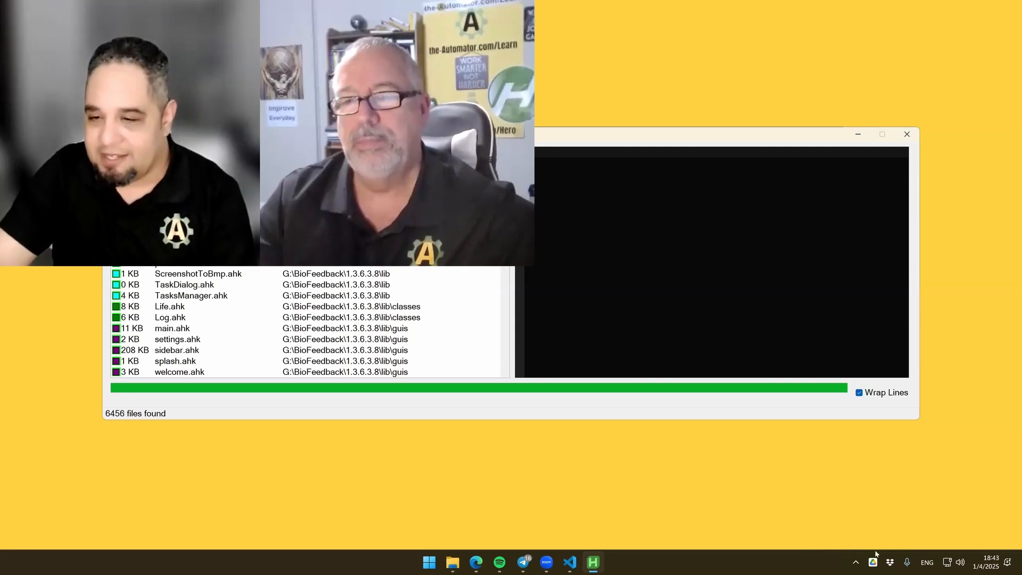
Bring up the script's tray menu from the hidden tray icons and choose Edit Script
{"action": "left_click", "coordinate": [855, 562]}
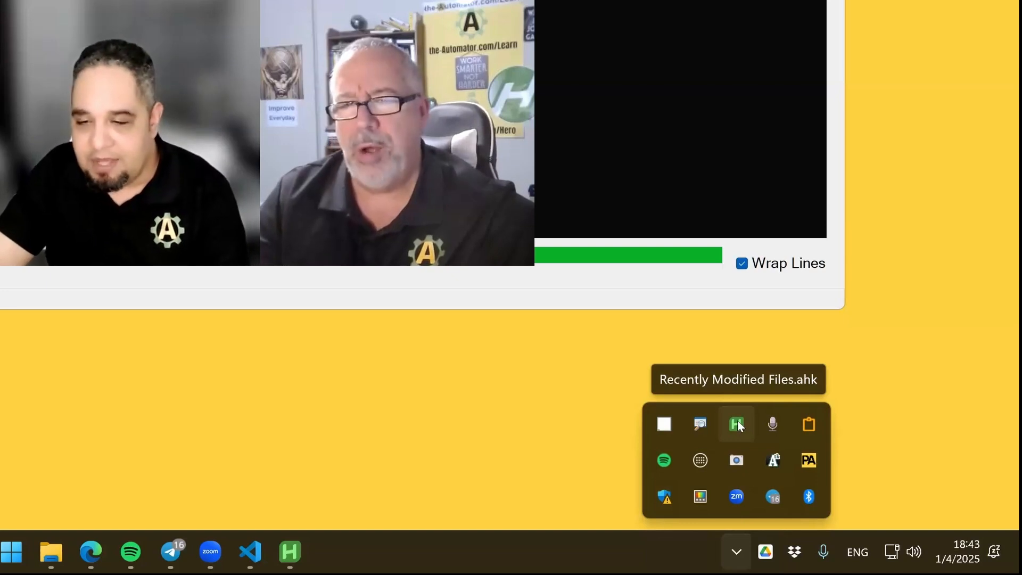
{"action": "right_click", "coordinate": [736, 425]}
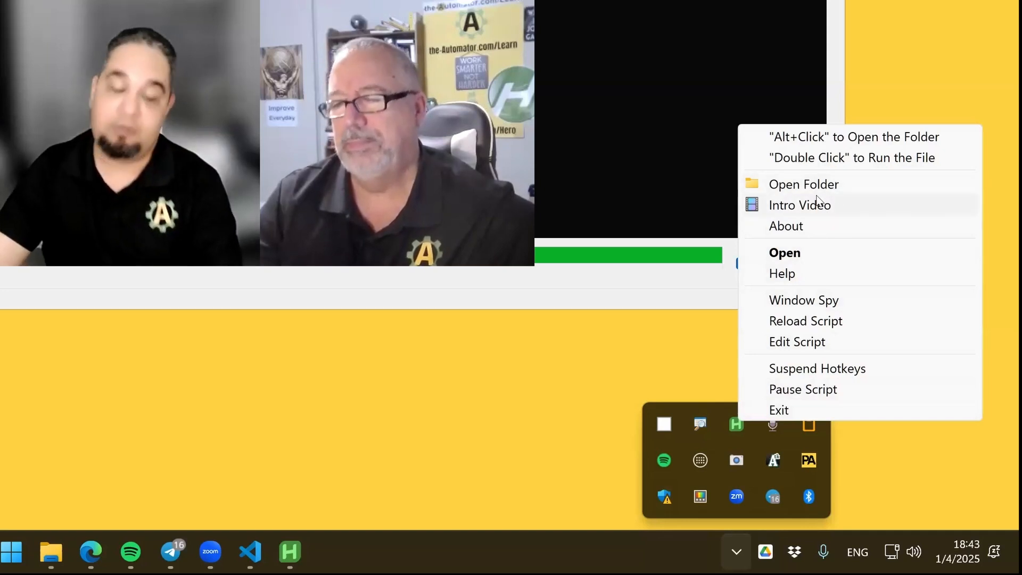
{"action": "mouse_move", "coordinate": [729, 180]}
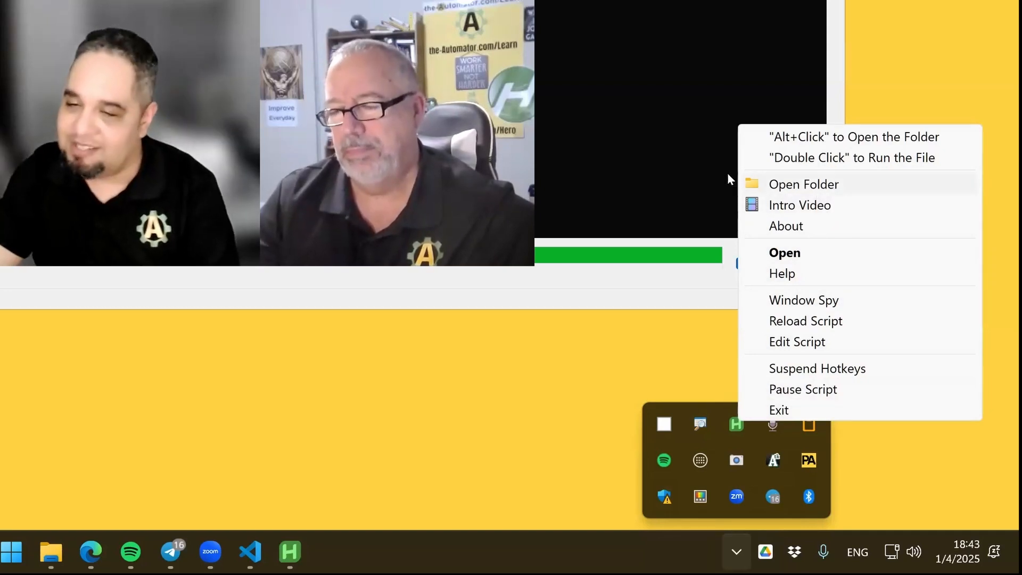
{"action": "mouse_move", "coordinate": [753, 208]}
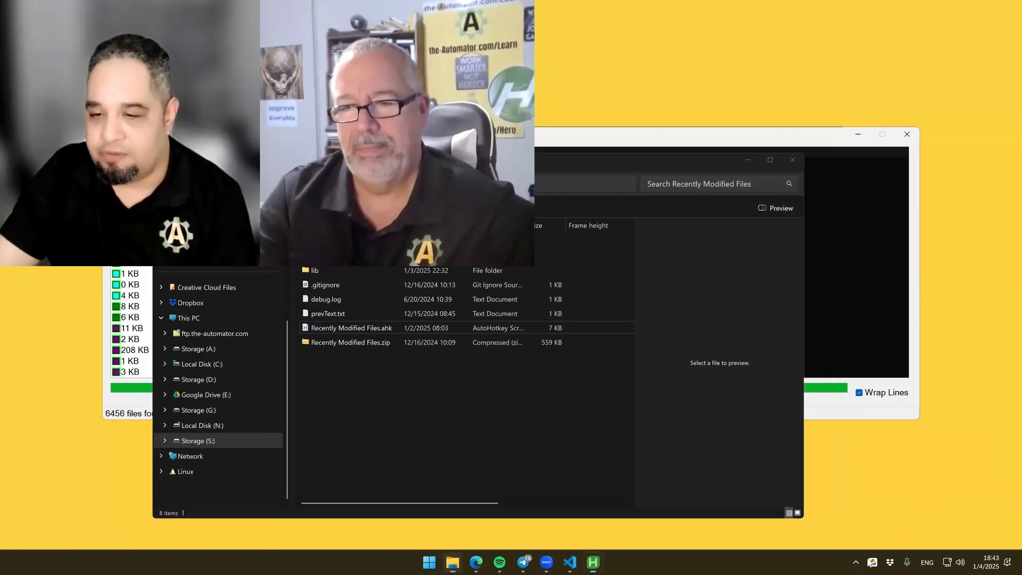
{"action": "left_click", "coordinate": [856, 561]}
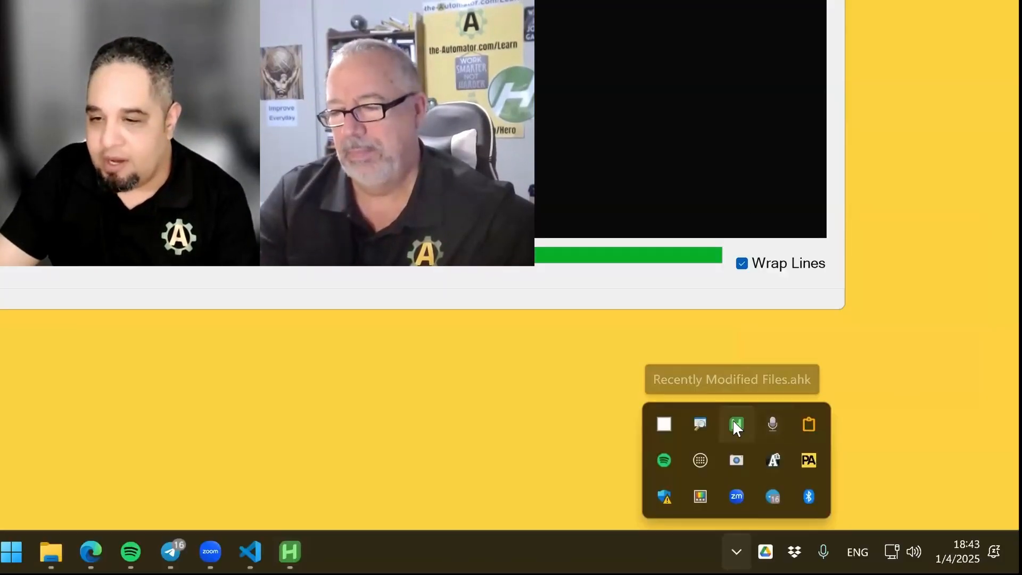
{"action": "right_click", "coordinate": [736, 425]}
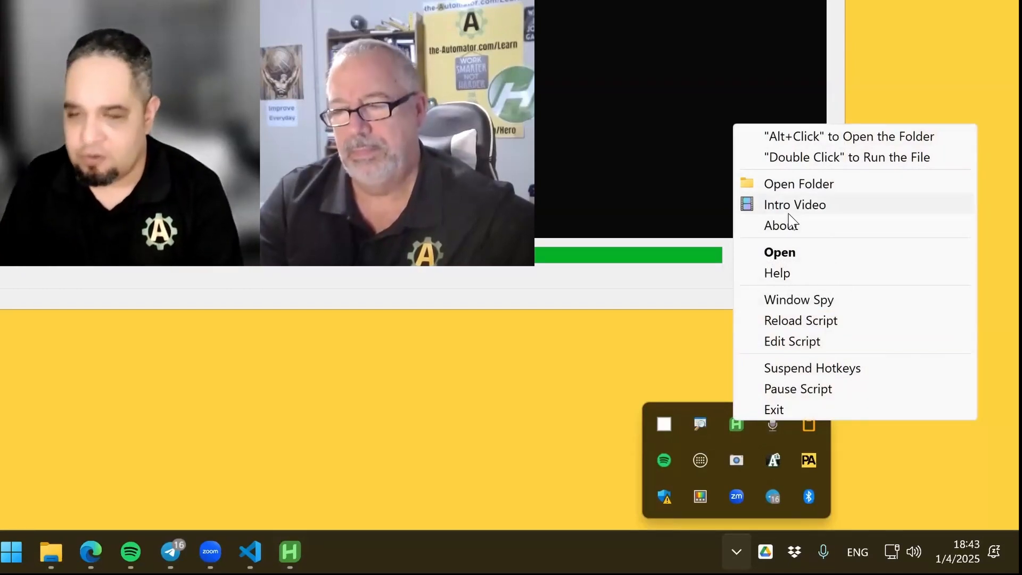
{"action": "left_click", "coordinate": [795, 205]}
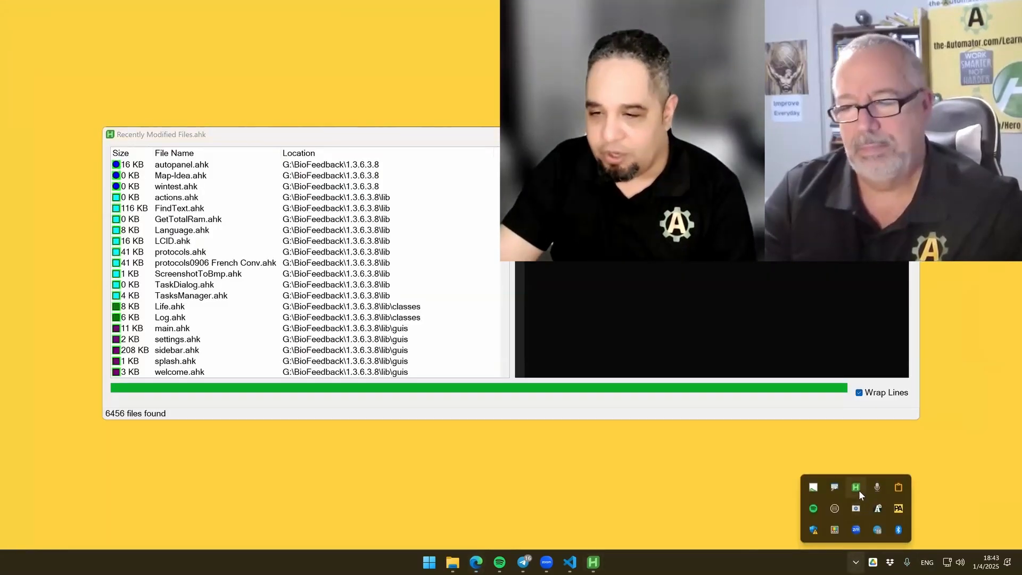
{"action": "right_click", "coordinate": [856, 487]}
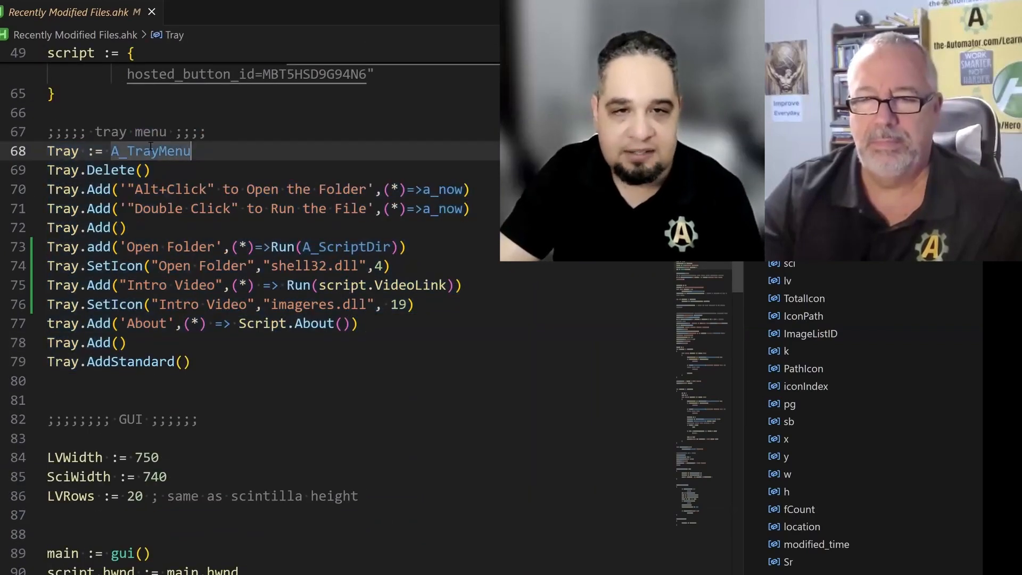
{"action": "double_click", "coordinate": [150, 150]}
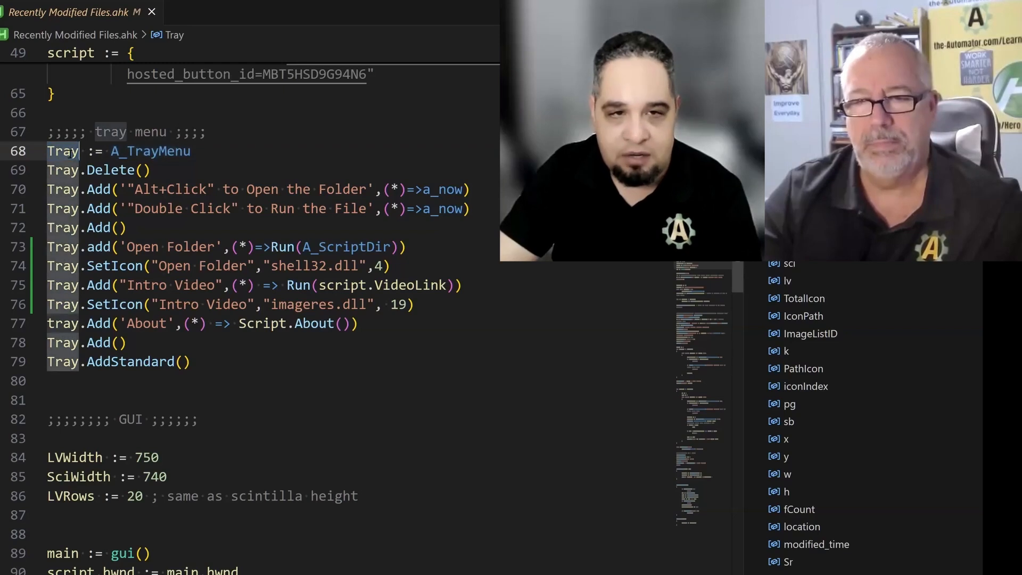
{"action": "mouse_move", "coordinate": [63, 150]}
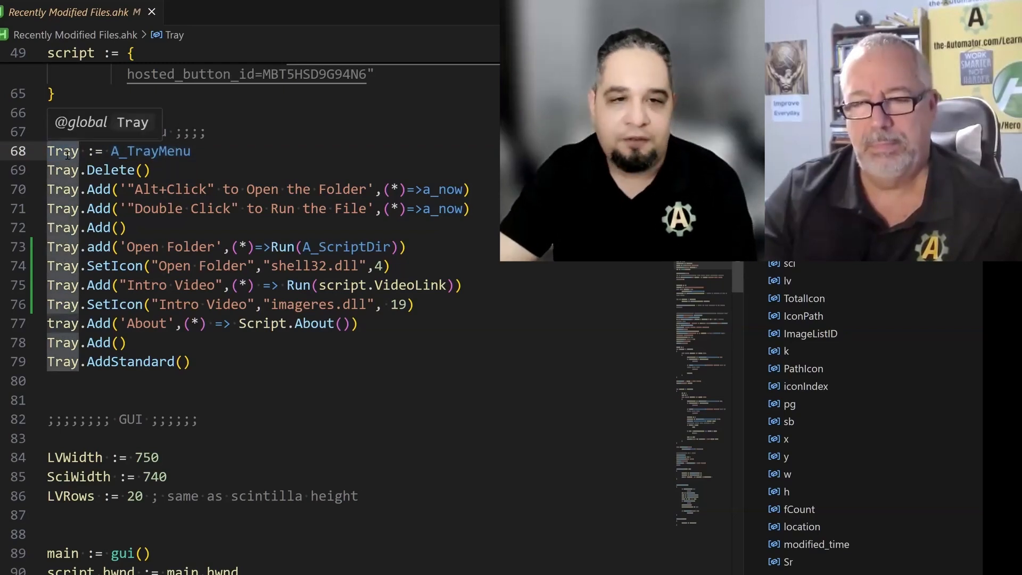
{"action": "left_click", "coordinate": [150, 399]}
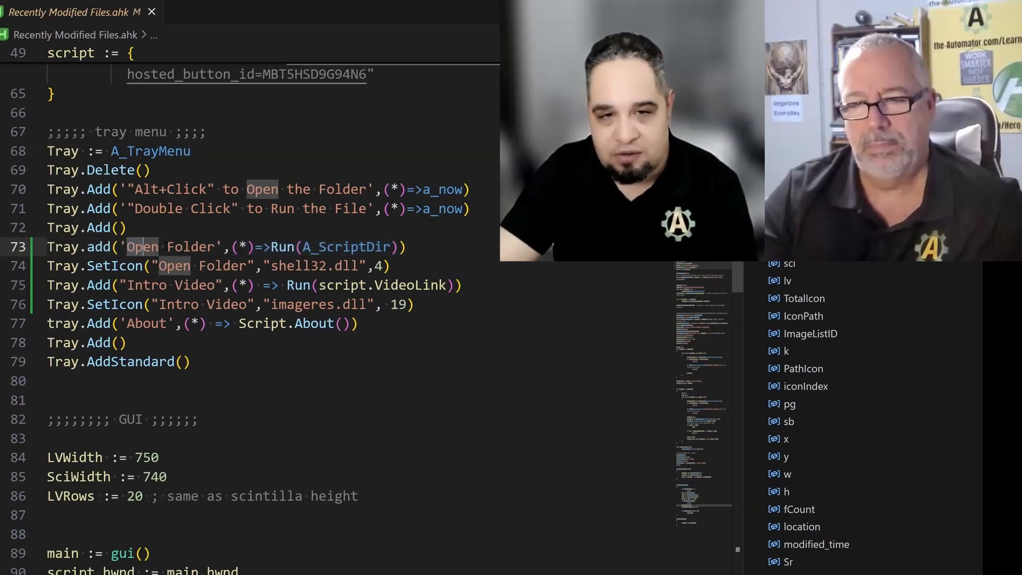
{"action": "double_click", "coordinate": [168, 246]}
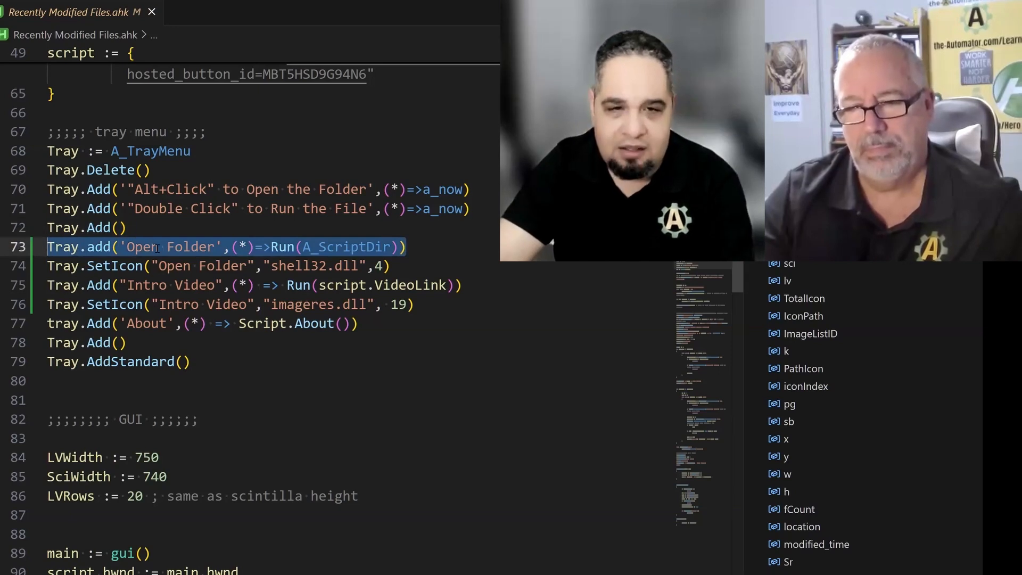
Add '&&' ampersands to the Open Folder menu line in the script
{"action": "left_click", "coordinate": [62, 266]}
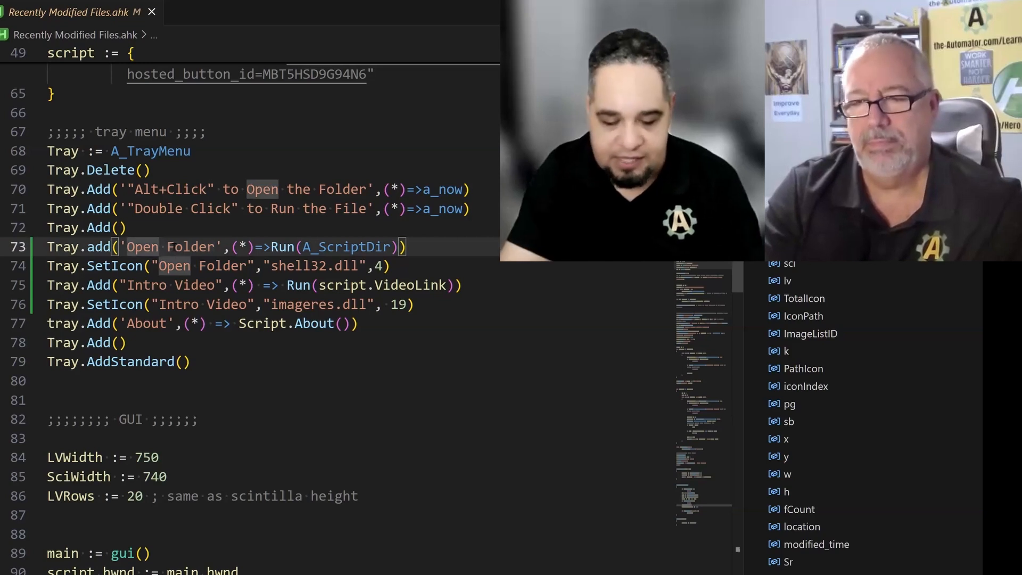
{"action": "type", "text": "&&"}
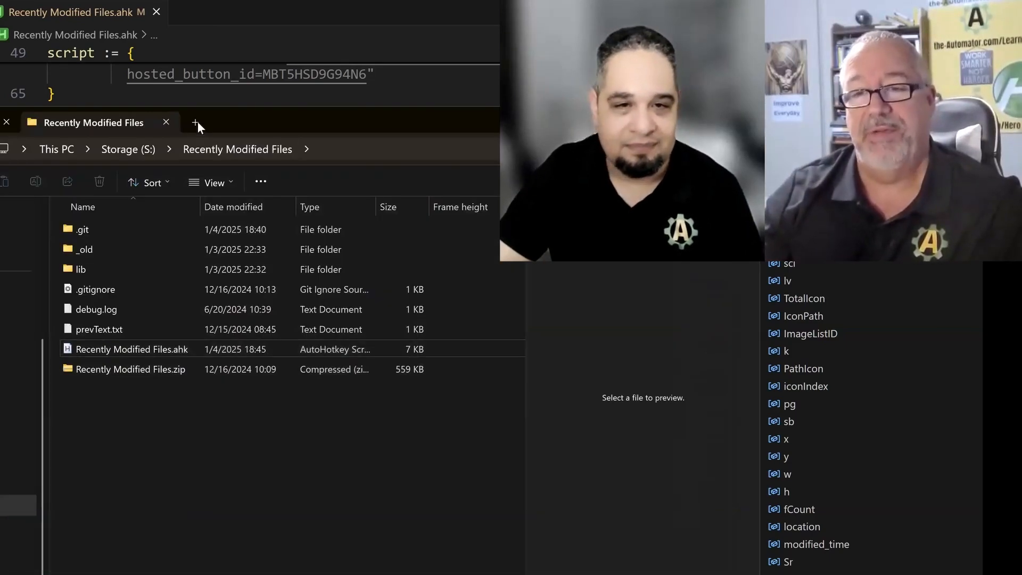
Open a new Explorer tab on Storage (S:) and browse down its project folders
{"action": "left_click", "coordinate": [195, 122]}
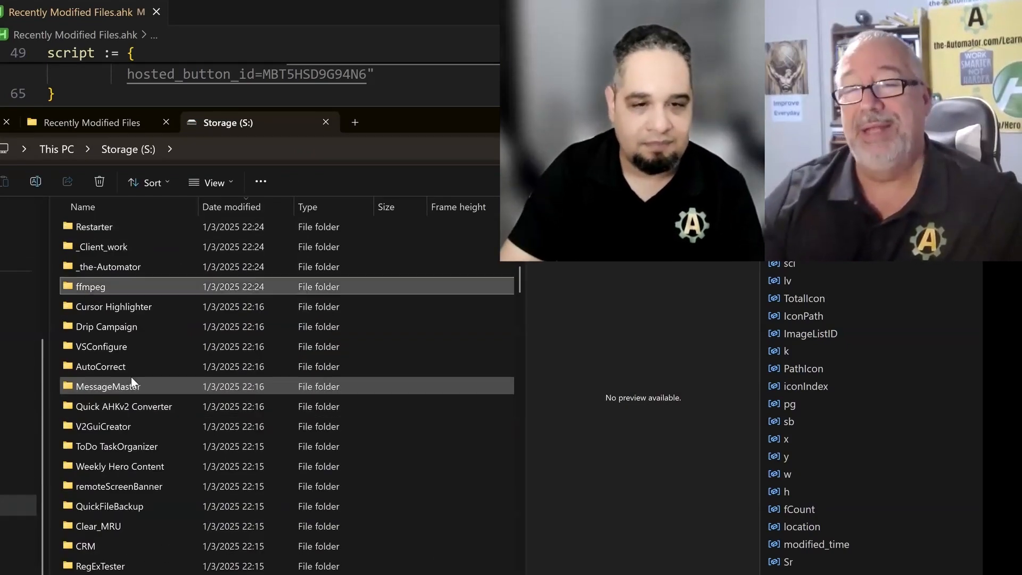
{"action": "scroll", "scroll_direction": "down", "scroll_amount": 3}
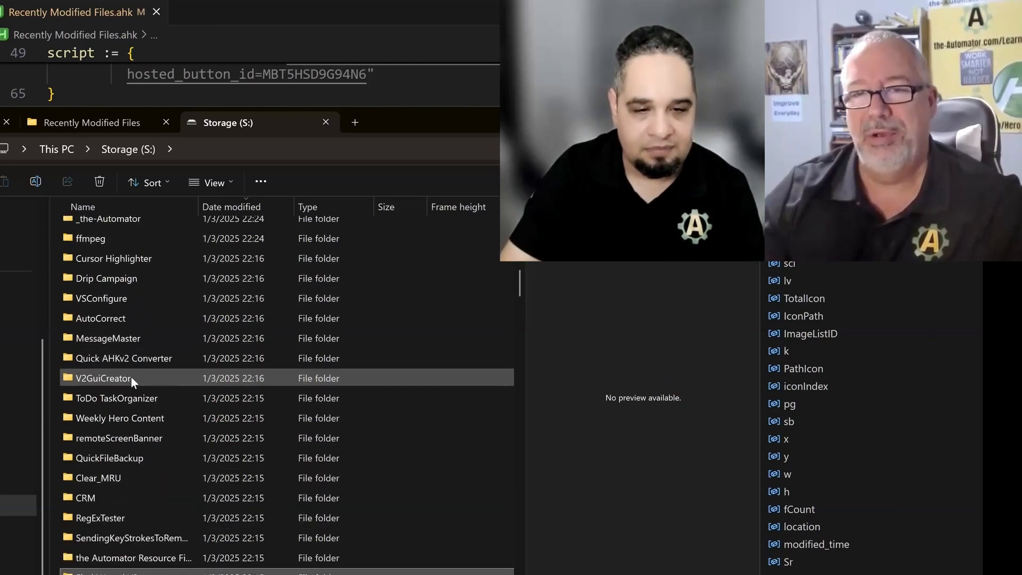
{"action": "scroll", "scroll_direction": "down", "scroll_amount": 3}
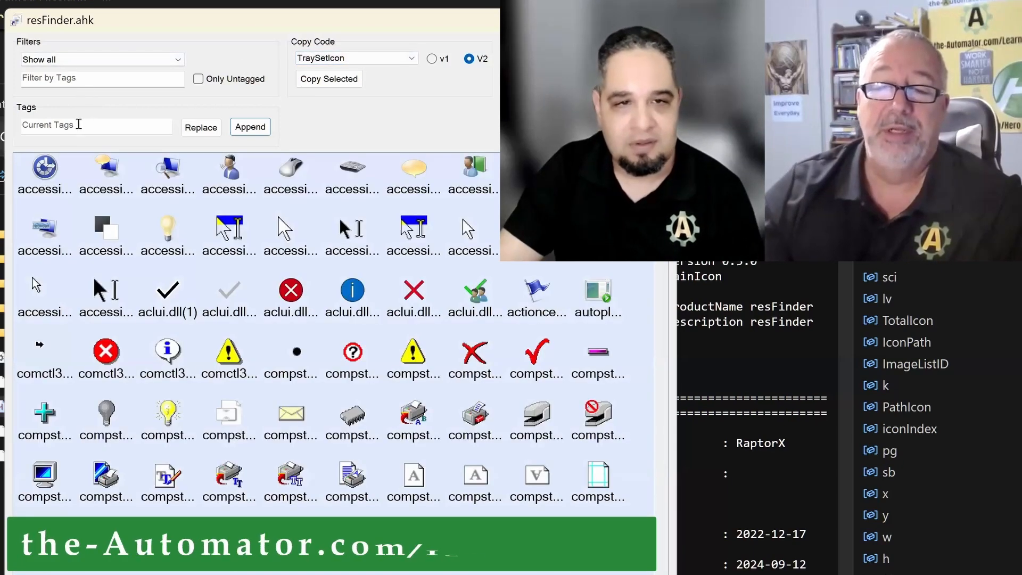
Filter resFinder icons by 'folder' and choose the imageres.dll(14) folder icon
{"action": "type", "text": "folder"}
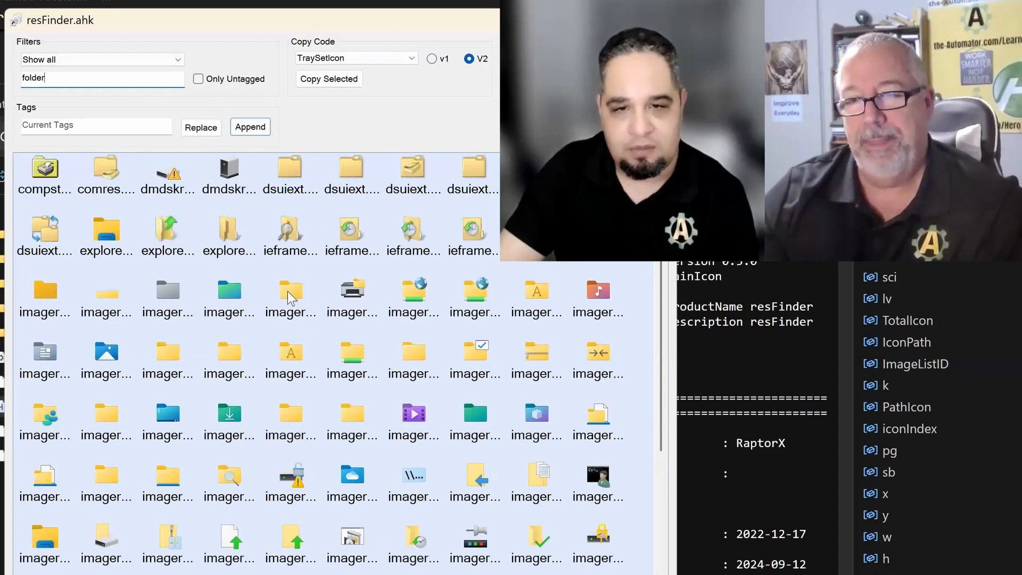
{"action": "left_click", "coordinate": [291, 290]}
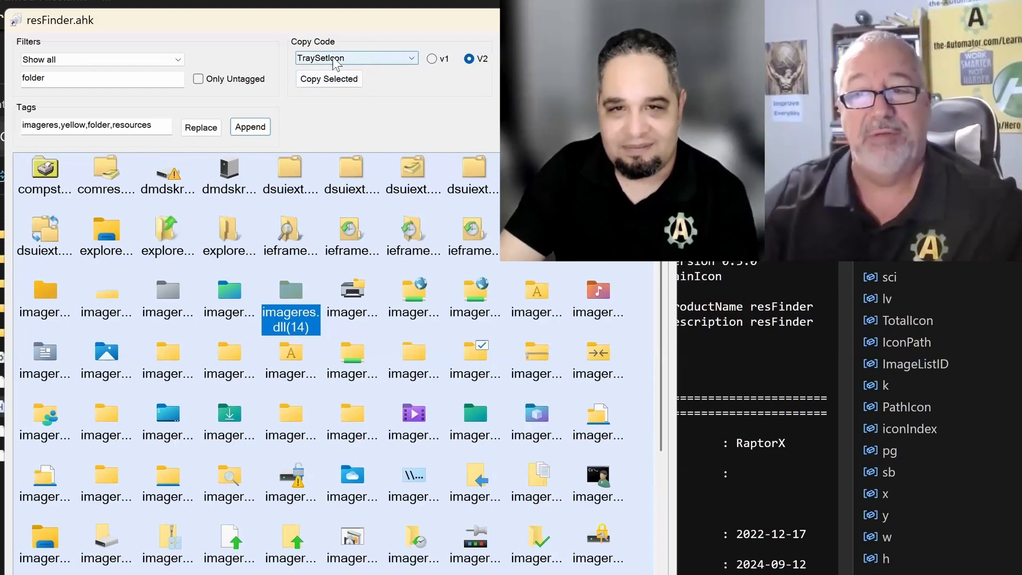
Set resFinder's Copy Code format to Menu.SetIcon
{"action": "left_click", "coordinate": [355, 57]}
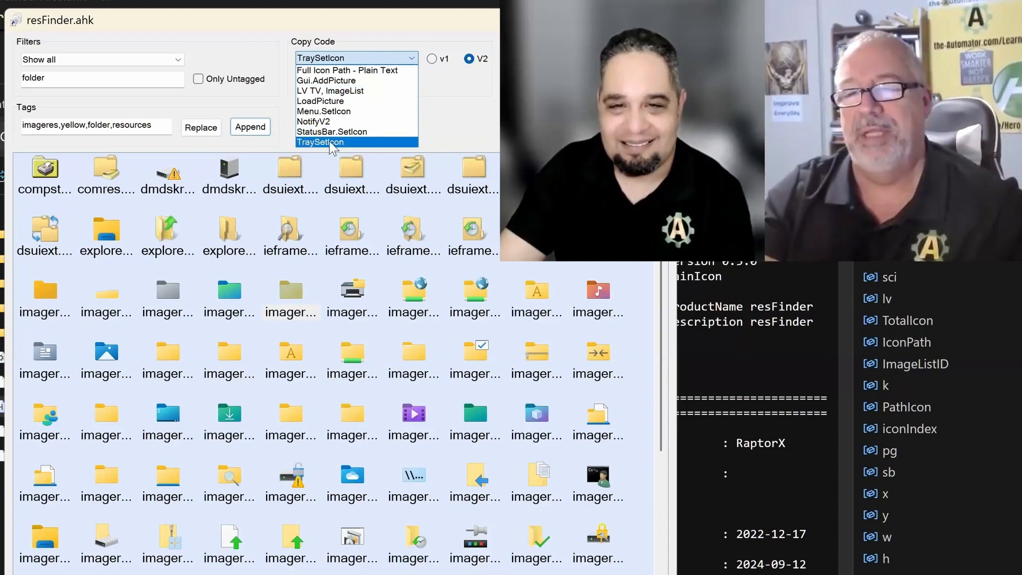
{"action": "mouse_move", "coordinate": [324, 112]}
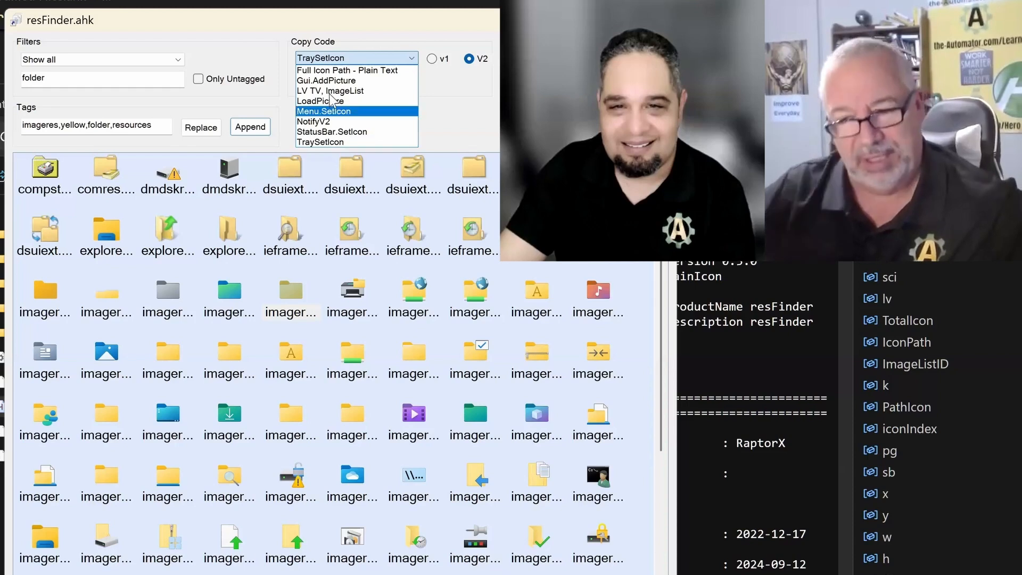
{"action": "mouse_move", "coordinate": [331, 91]}
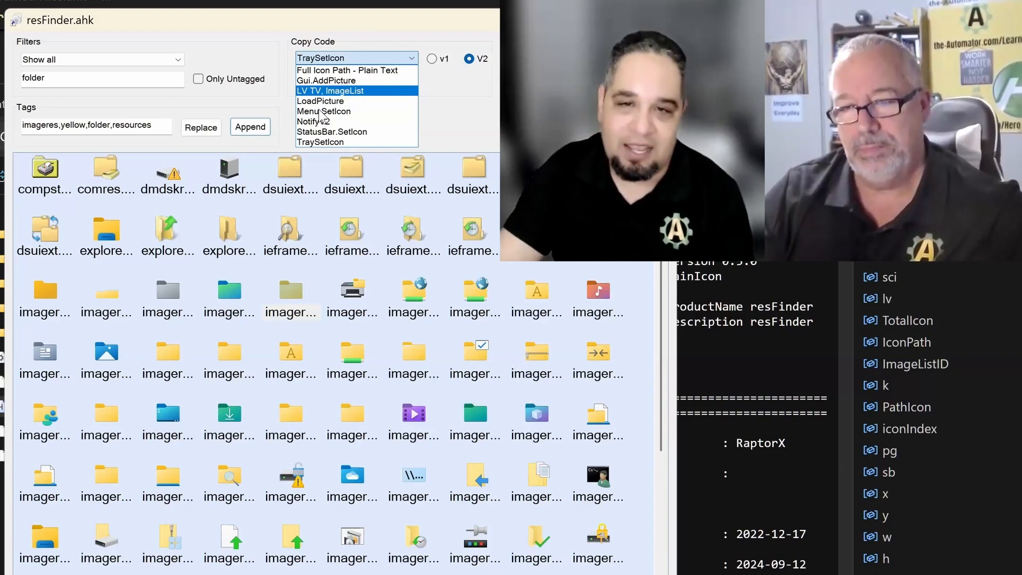
{"action": "mouse_move", "coordinate": [324, 111]}
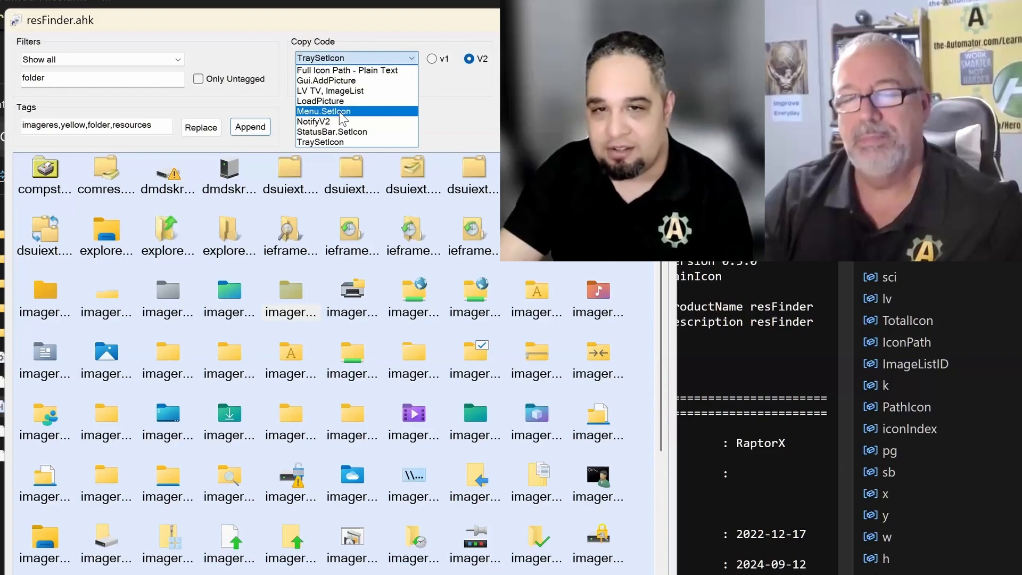
{"action": "left_click", "coordinate": [324, 111]}
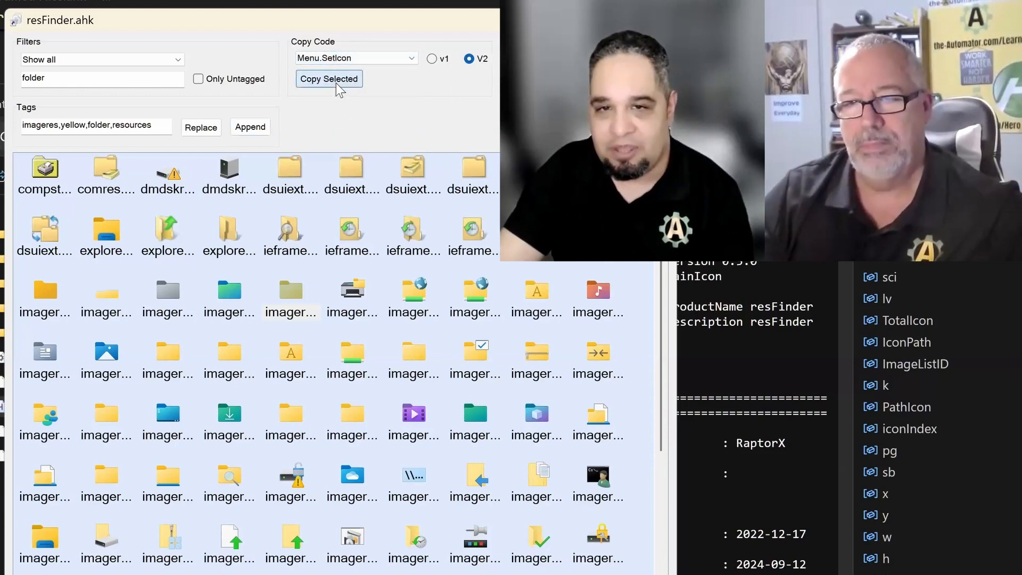
{"action": "mouse_move", "coordinate": [353, 413]}
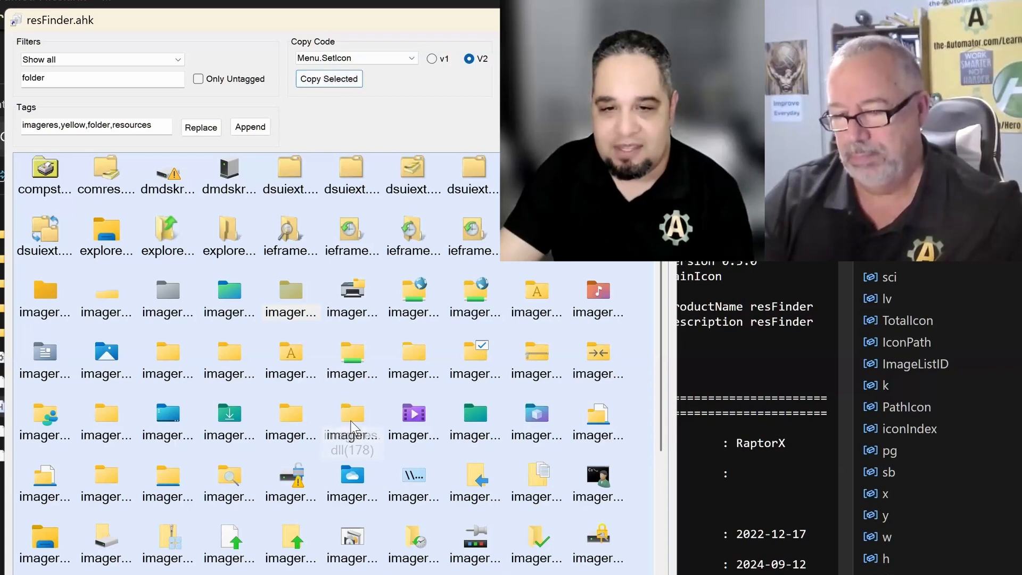
{"action": "mouse_move", "coordinate": [291, 294]}
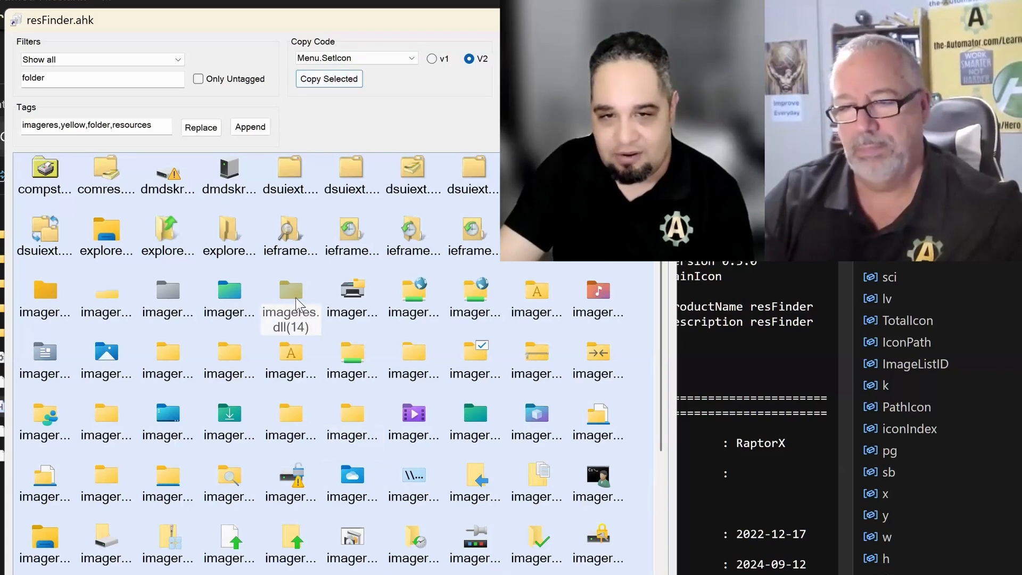
{"action": "mouse_move", "coordinate": [430, 157]}
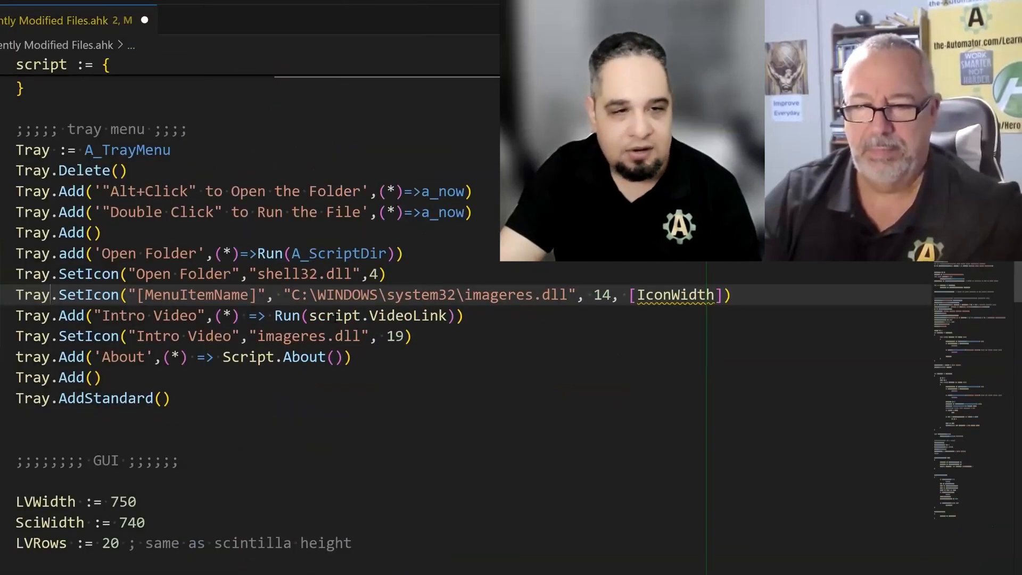
Fill in 'Open Folder' as the item name, remove the icon width, and shorten the path to imageres.dll
{"action": "double_click", "coordinate": [196, 295]}
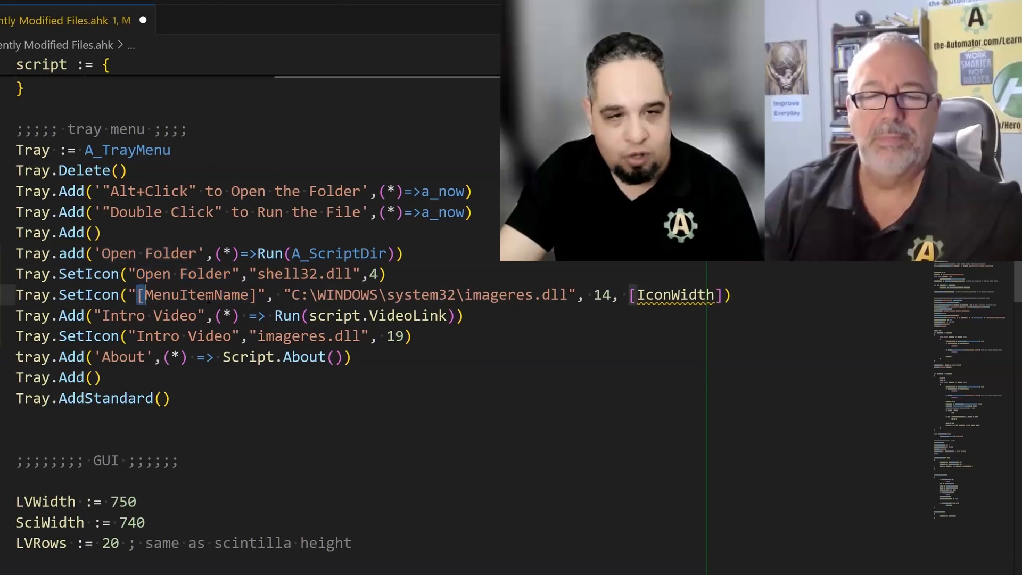
{"action": "type", "text": "Open Folder"}
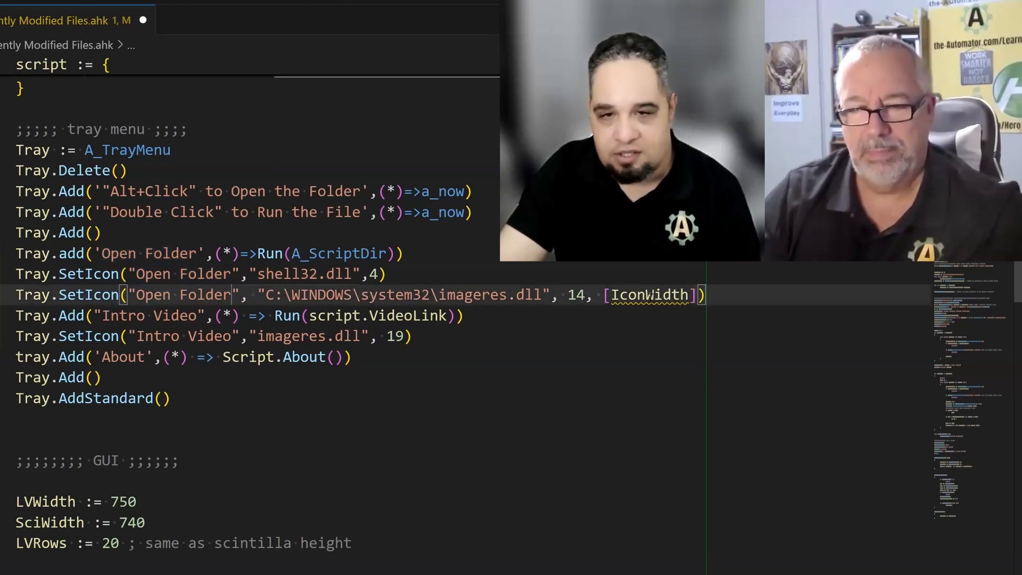
{"action": "double_click", "coordinate": [647, 294]}
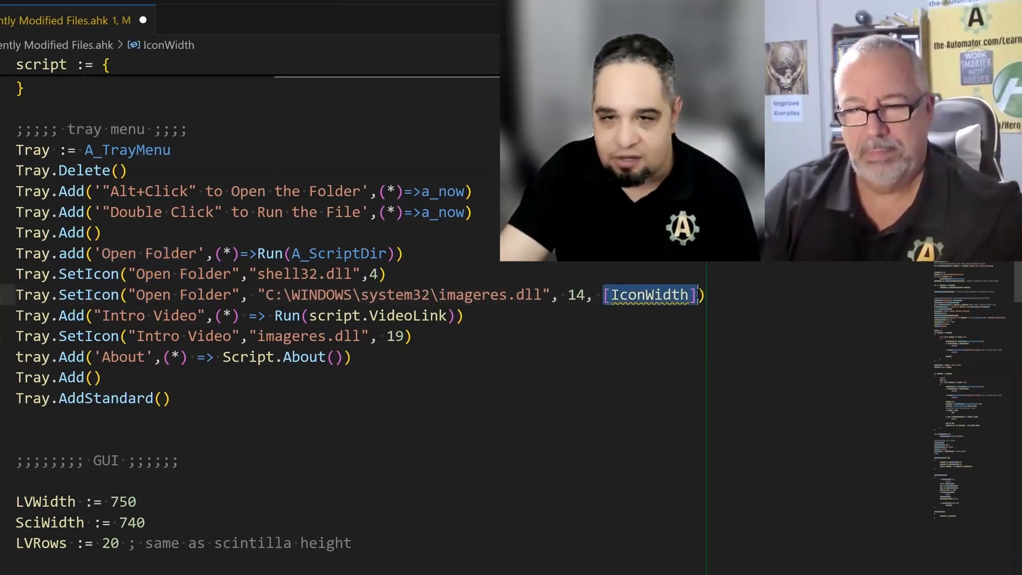
{"action": "key", "text": "Backspace"}
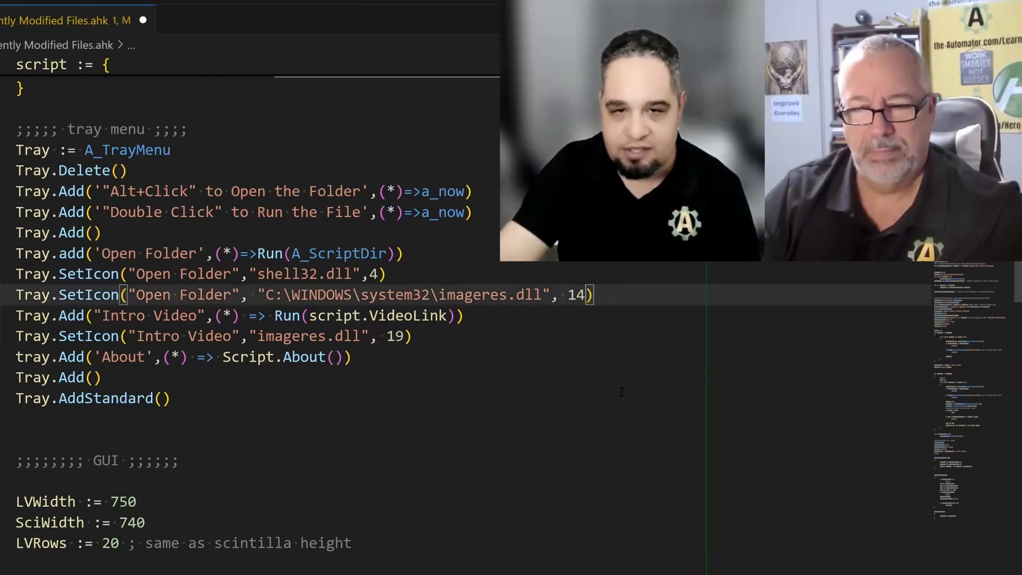
{"action": "triple_click", "coordinate": [294, 293]}
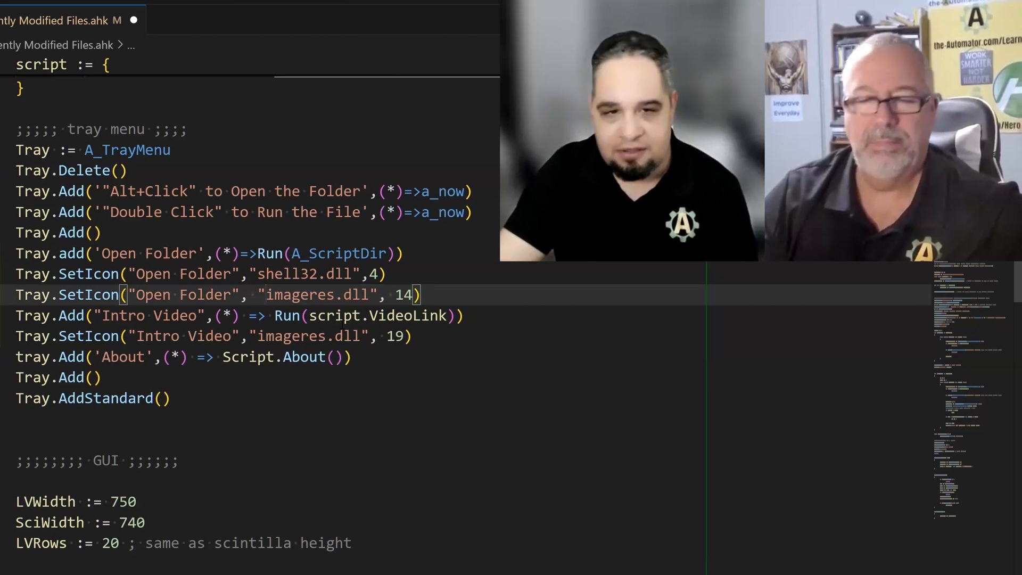
{"action": "double_click", "coordinate": [318, 295]}
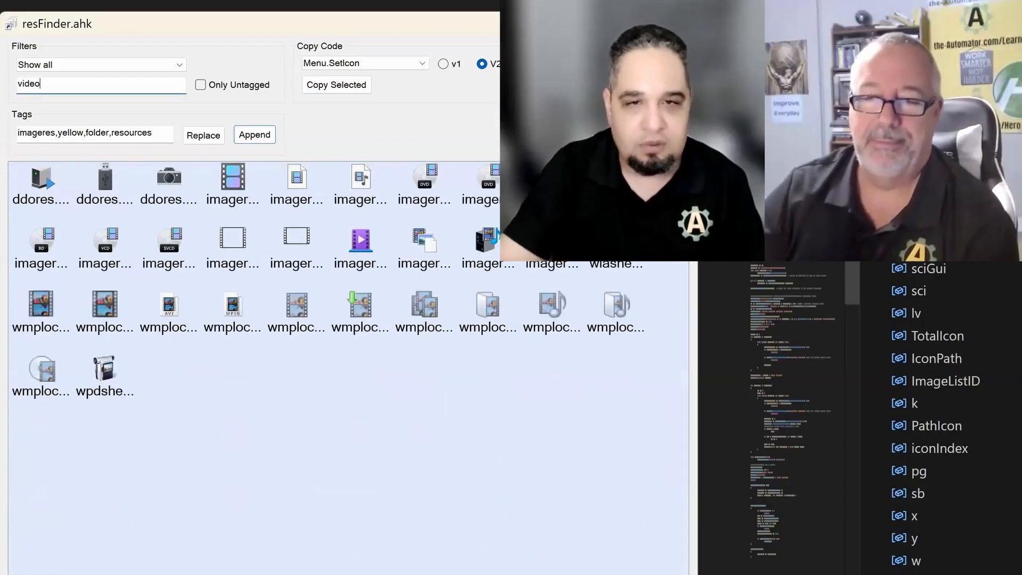
Filter resFinder's icons by 'video' and browse the results
{"action": "left_click", "coordinate": [232, 179]}
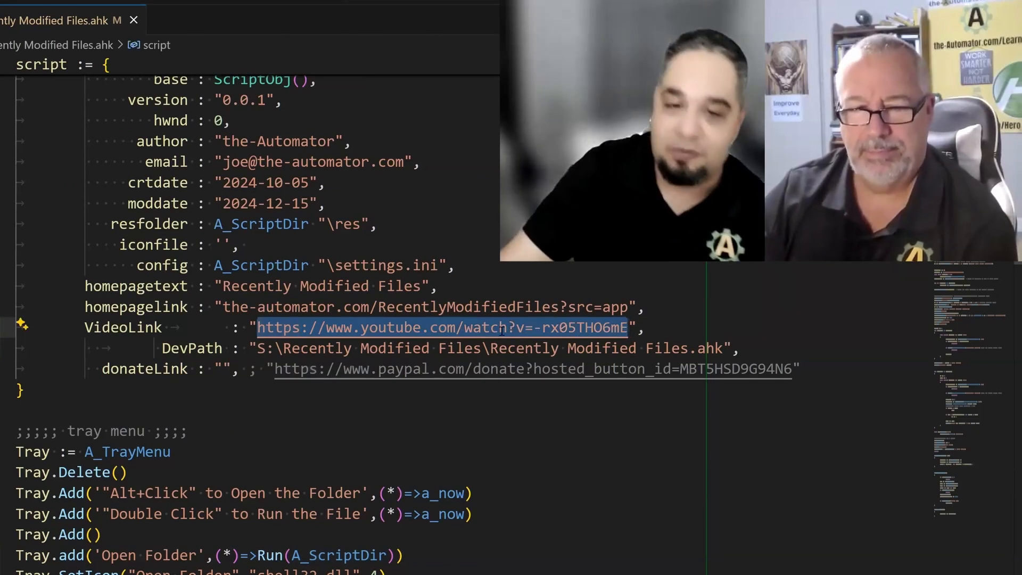
Select the VideoLink URL and scroll to the tray SetIcon lines
{"action": "scroll", "scroll_direction": "down", "scroll_amount": 3}
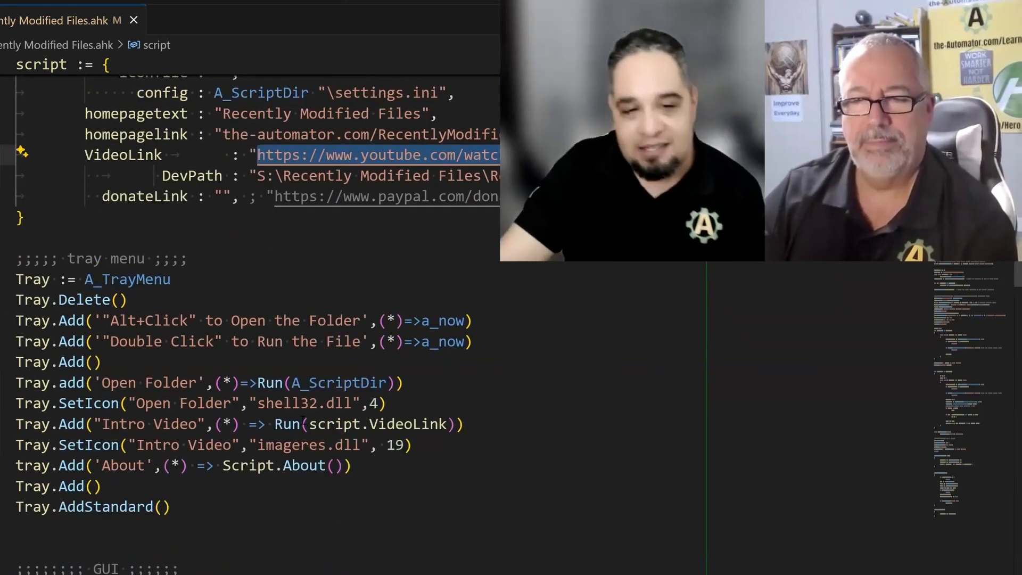
{"action": "double_click", "coordinate": [376, 423]}
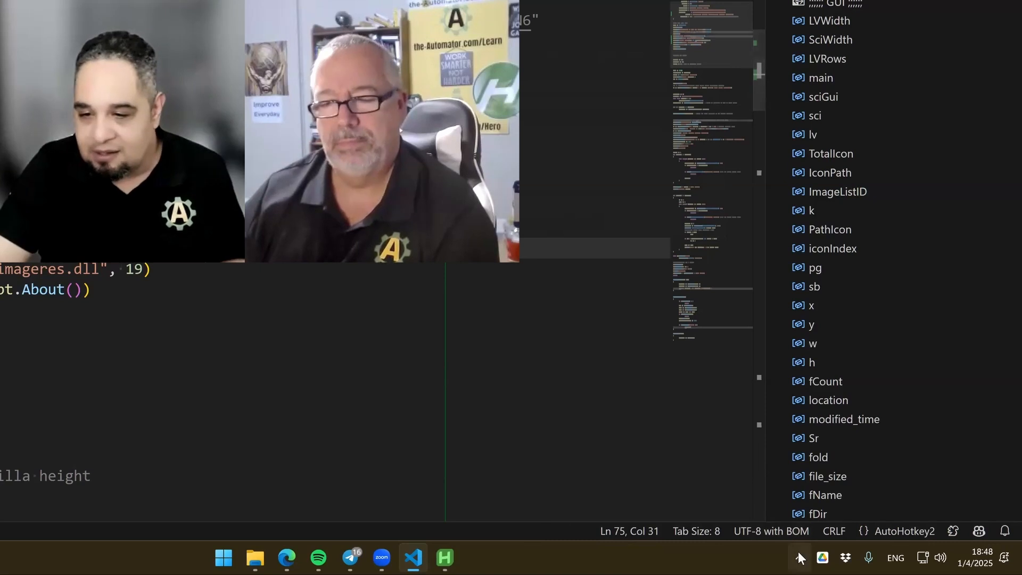
Check the edited script's tray menu, then show the AI Audio Transcribe script's tray menu
{"action": "left_click", "coordinate": [799, 556]}
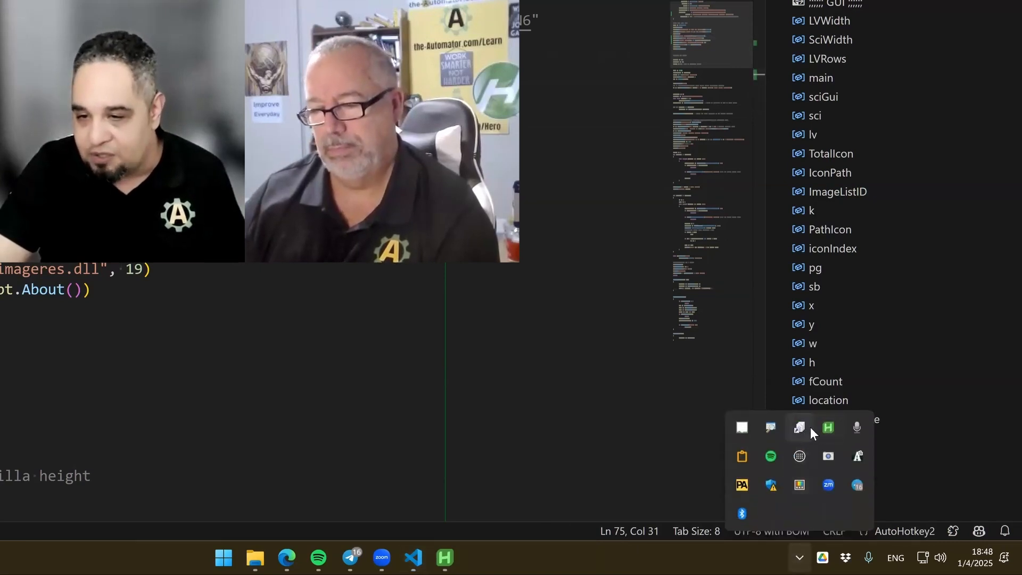
{"action": "right_click", "coordinate": [829, 427]}
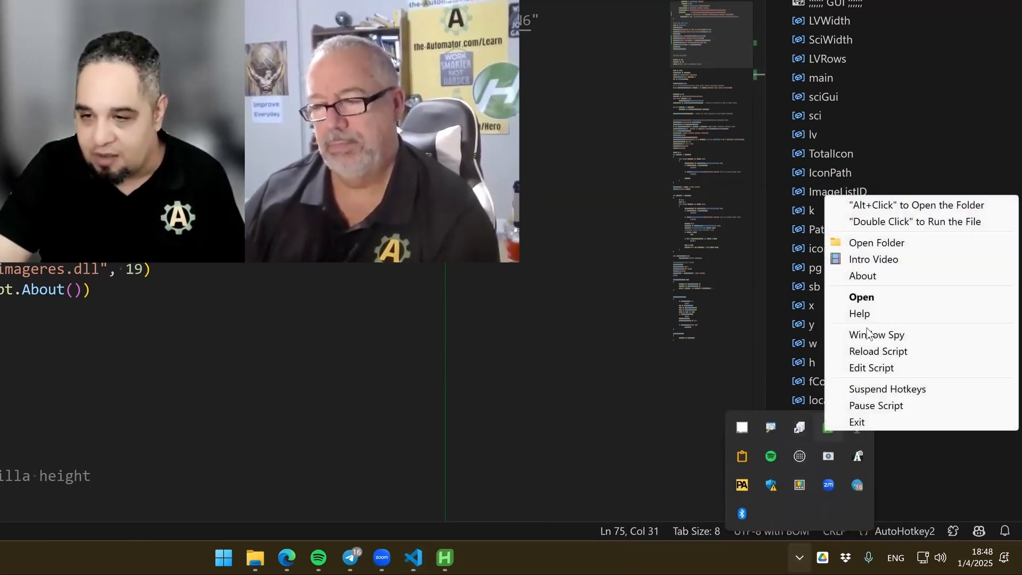
{"action": "mouse_move", "coordinate": [888, 262]}
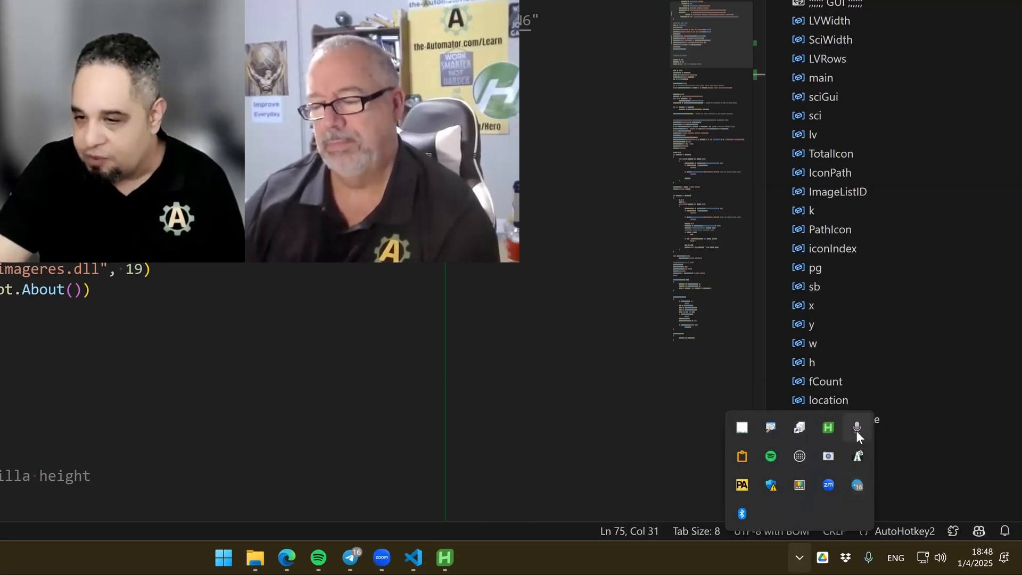
{"action": "mouse_move", "coordinate": [857, 428]}
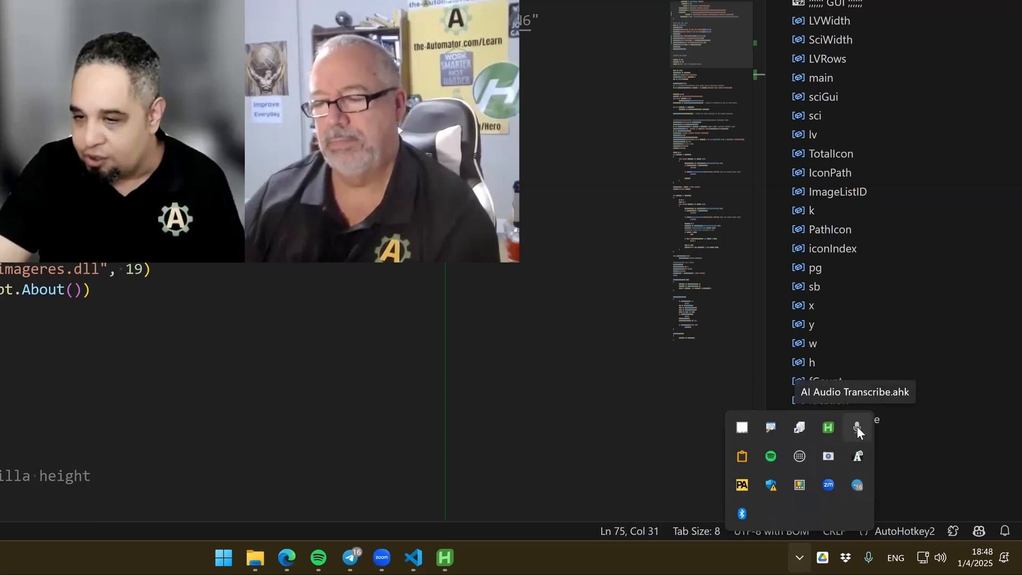
{"action": "right_click", "coordinate": [857, 428]}
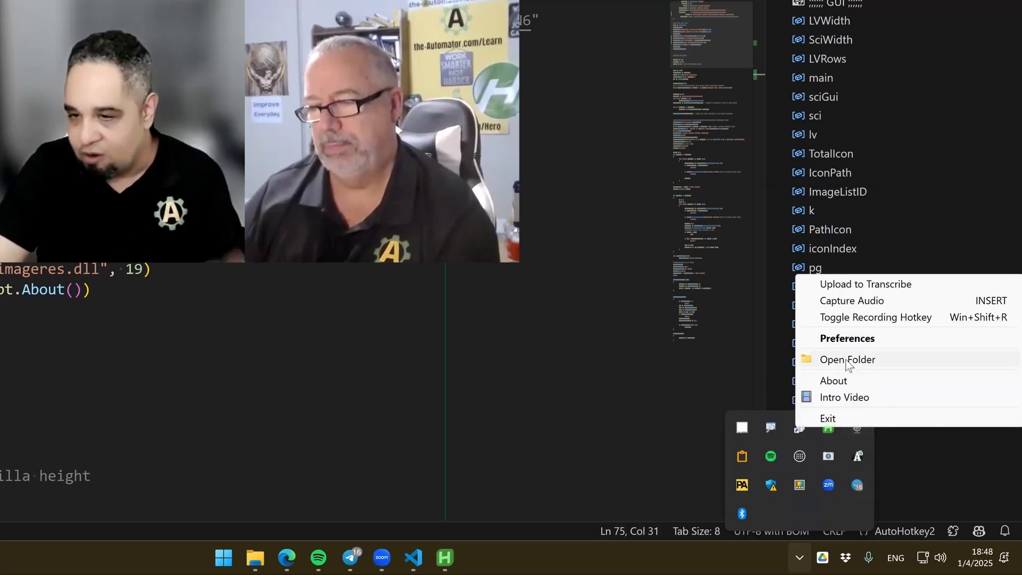
{"action": "mouse_move", "coordinate": [838, 405]}
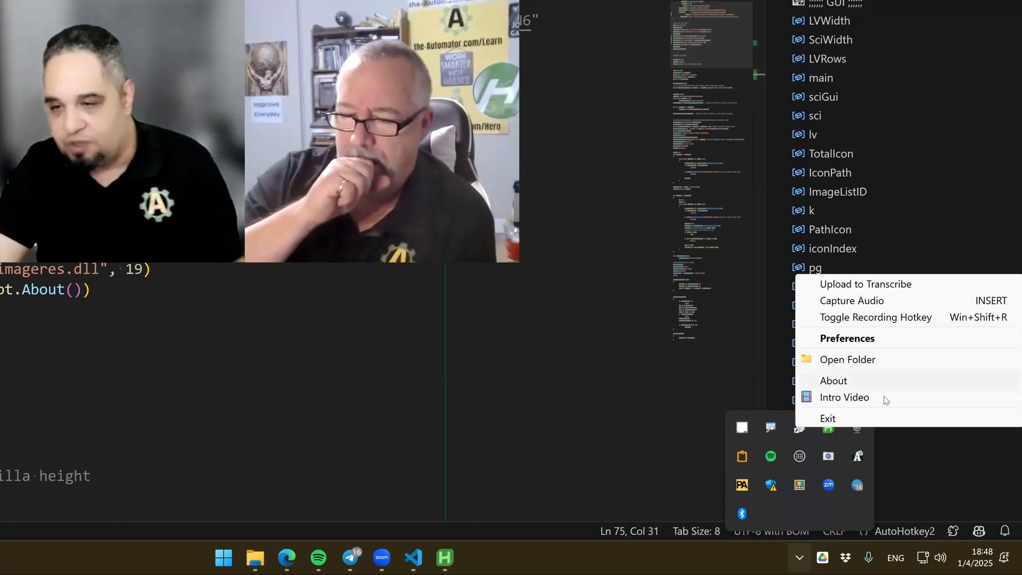
{"action": "mouse_move", "coordinate": [884, 375]}
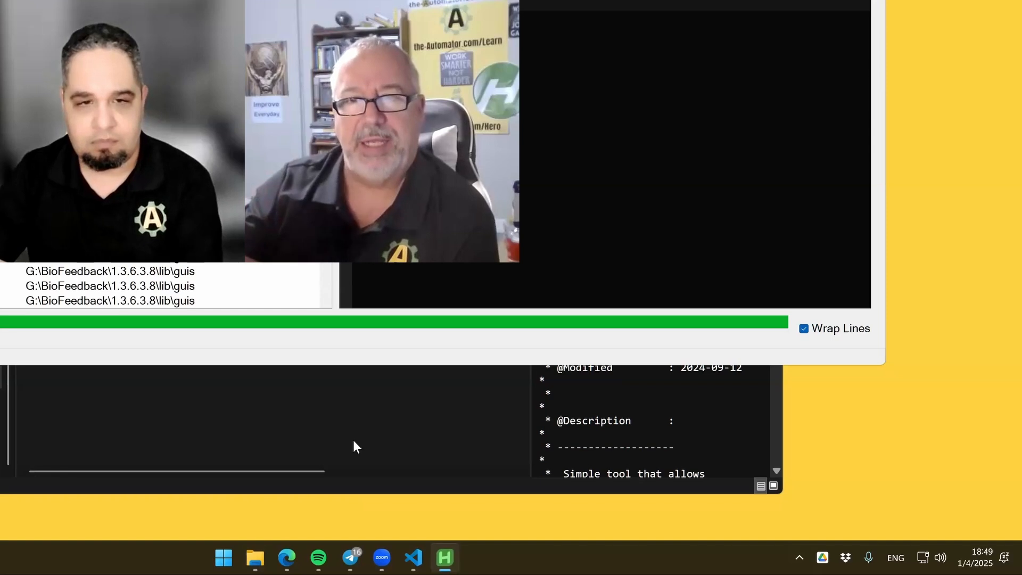
Show the AI Audio Transcribe tray menu again from the hidden tray icons
{"action": "left_click", "coordinate": [799, 557]}
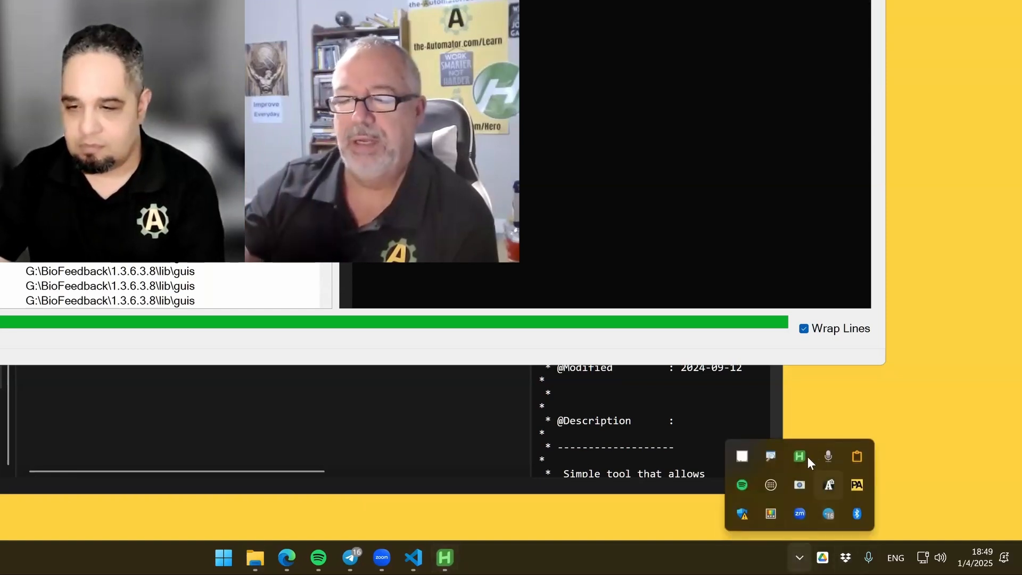
{"action": "right_click", "coordinate": [800, 456]}
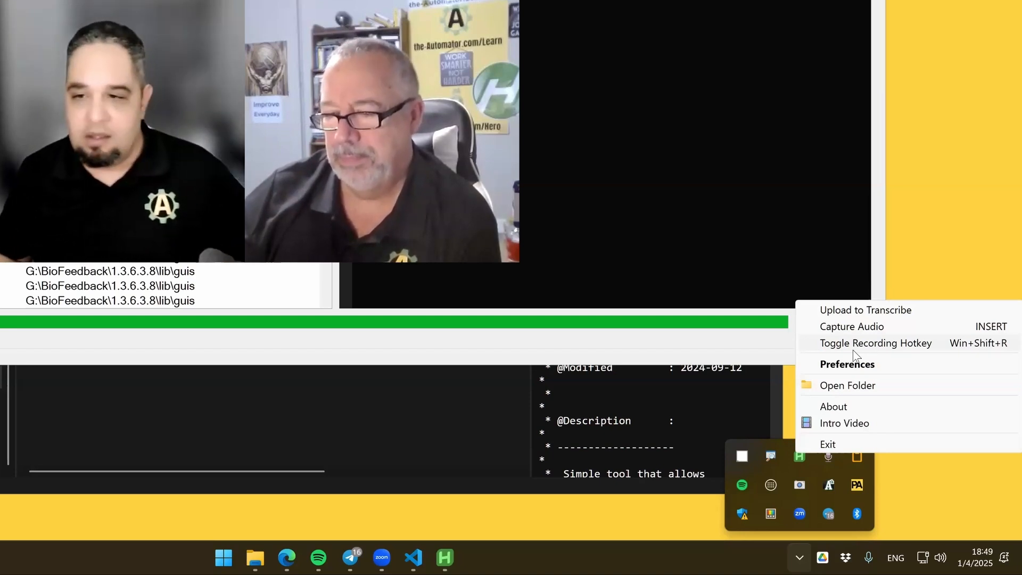
{"action": "mouse_move", "coordinate": [823, 393]}
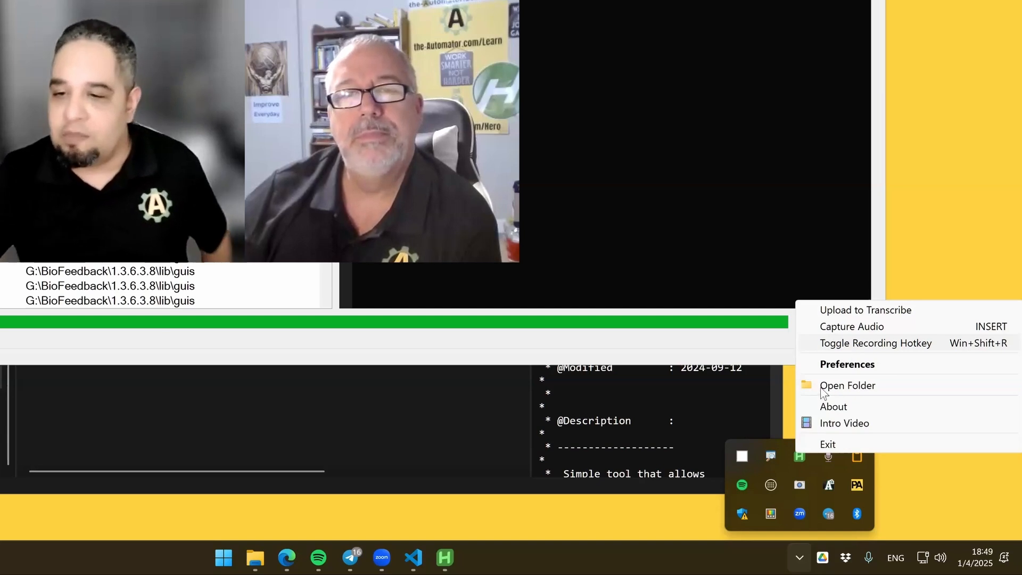
{"action": "mouse_move", "coordinate": [861, 443]}
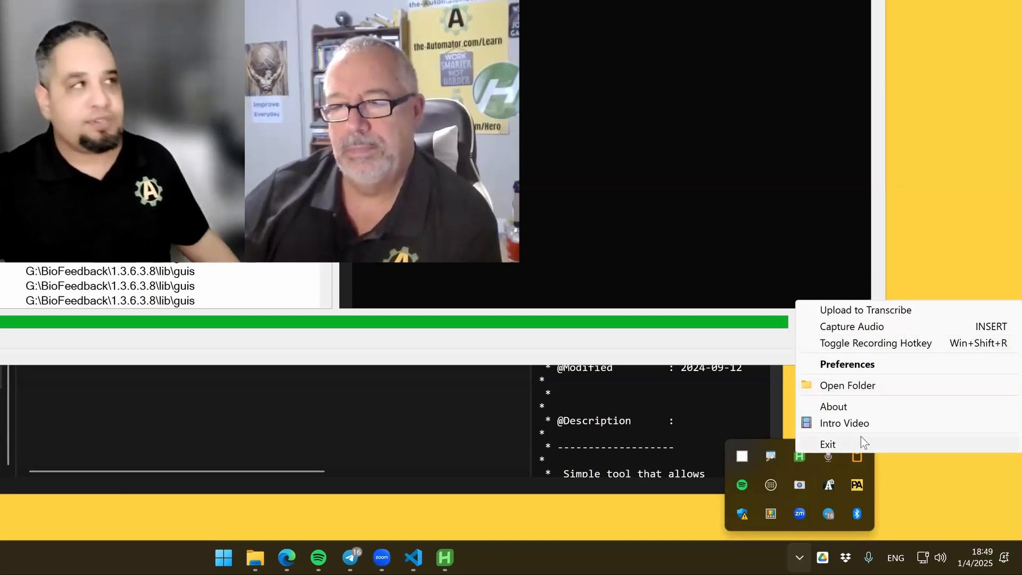